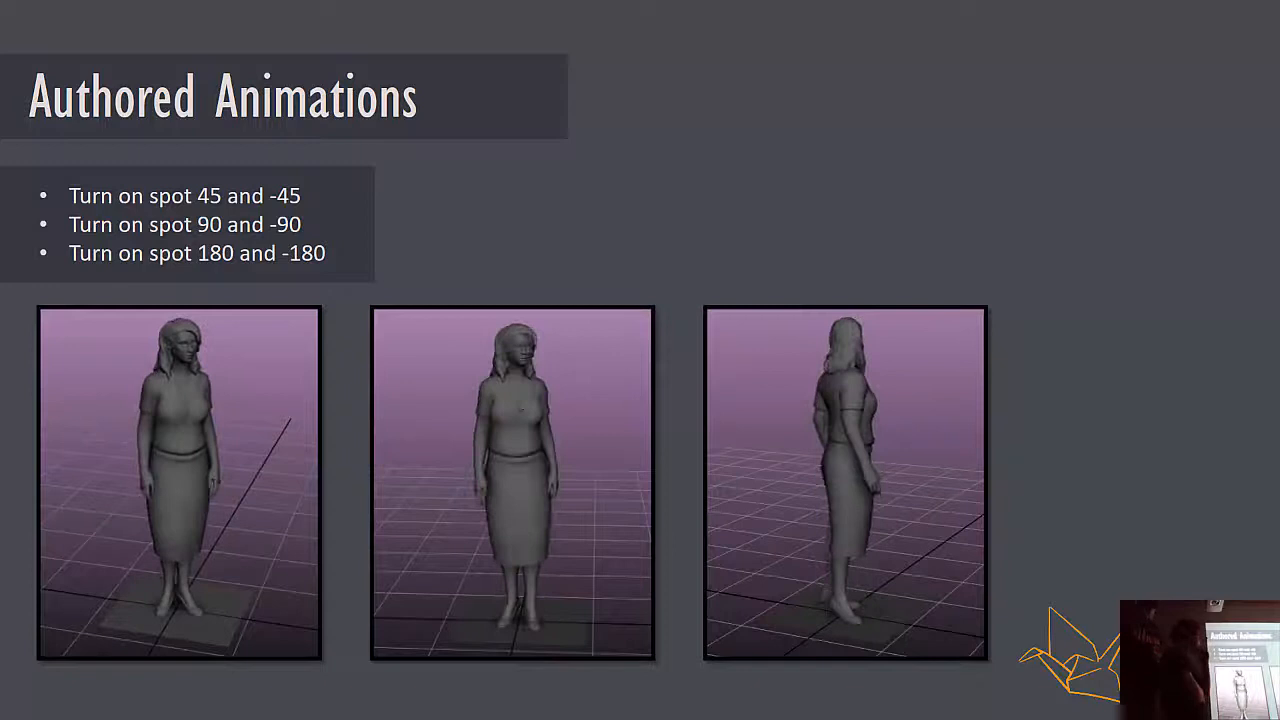
Advance from the turn-on-spot animations slide to 'Adding Layers – Walk Starts'
key(Right)
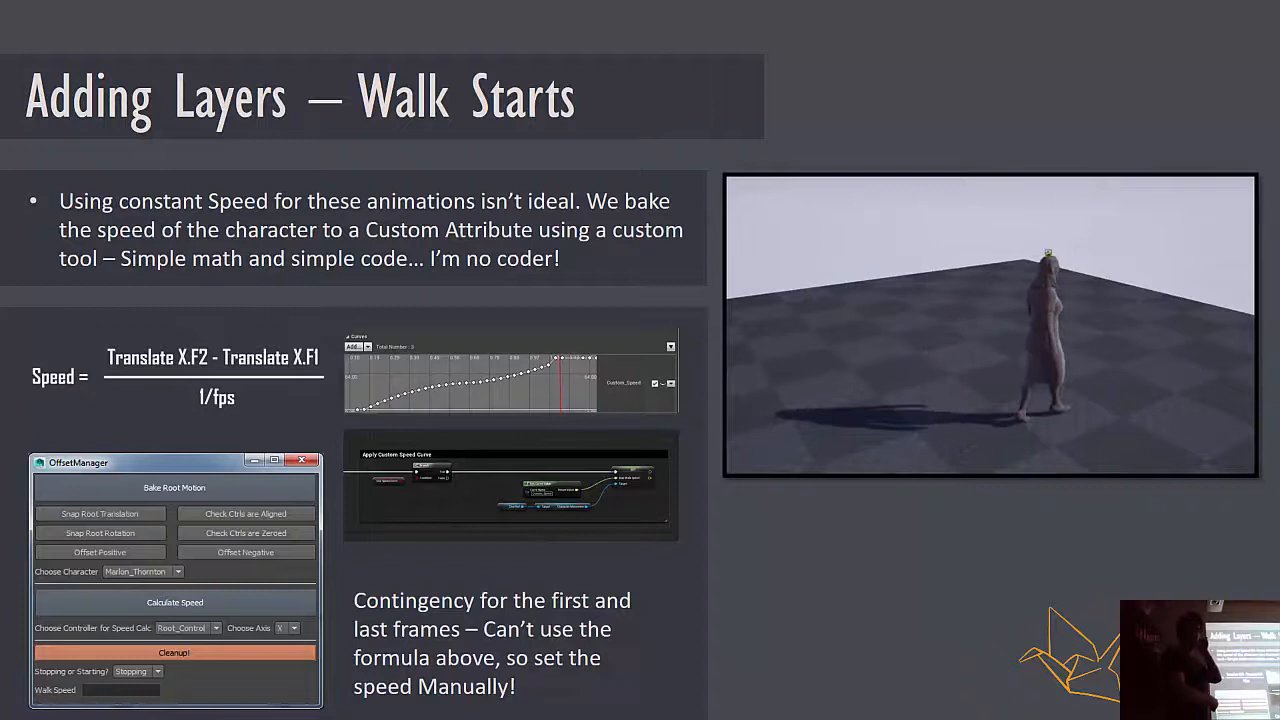